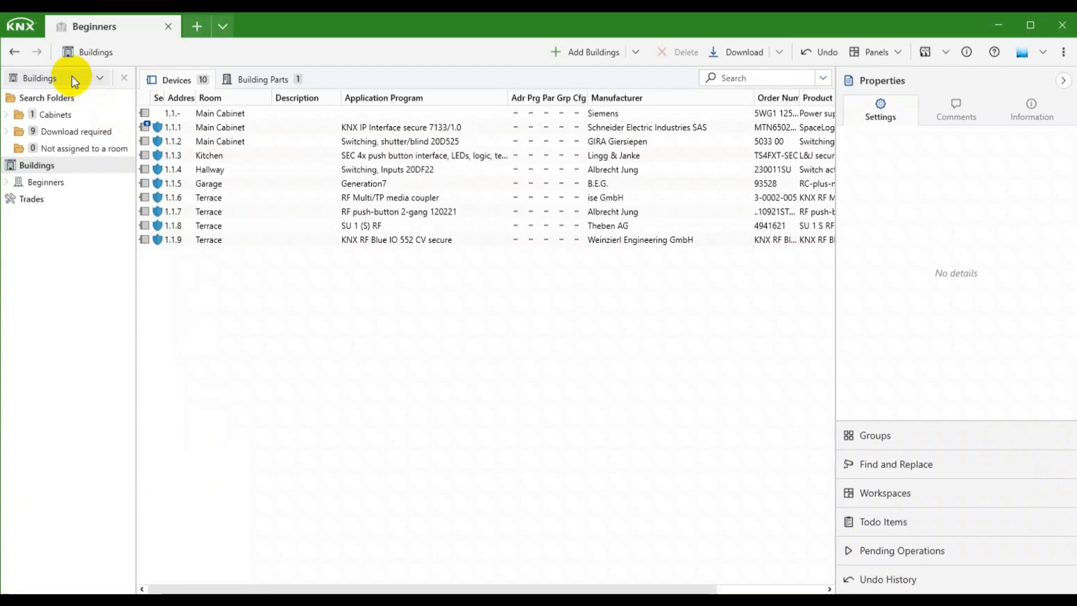
Step: In the Group Addresses view, delete main groups 0 Central through 5 Outside
{"action": "left_click", "coordinate": [100, 77]}
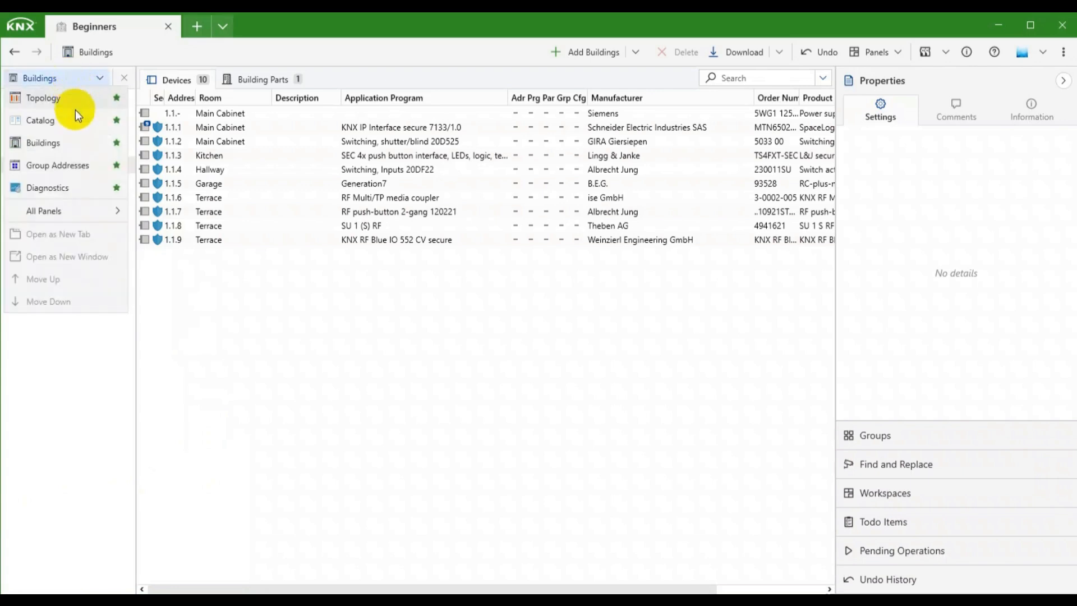
{"action": "left_click", "coordinate": [58, 165]}
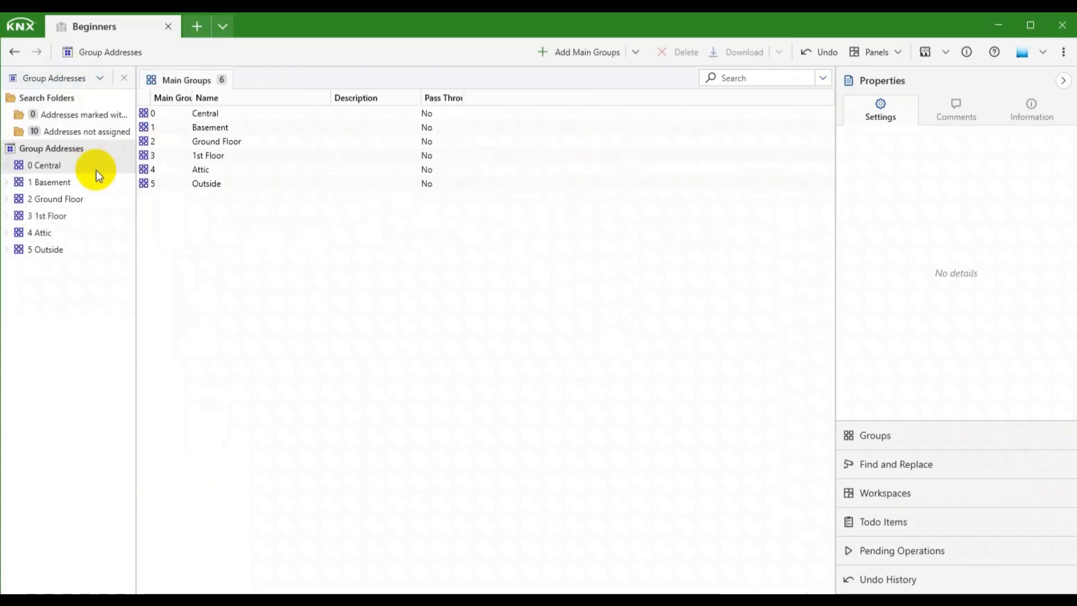
{"action": "left_click", "coordinate": [56, 199]}
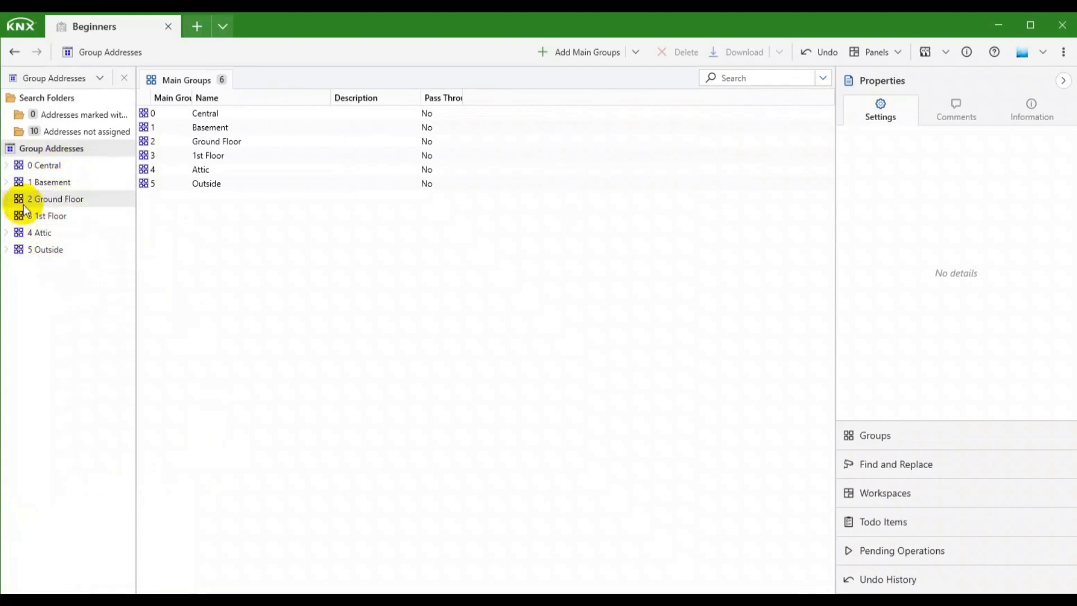
{"action": "left_click", "coordinate": [44, 165]}
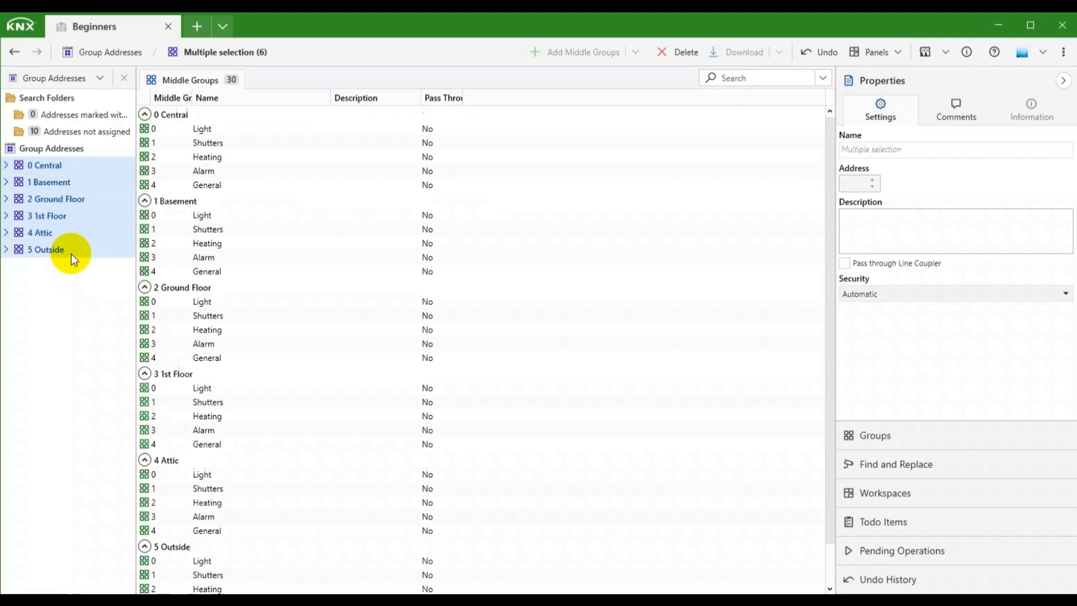
{"action": "right_click", "coordinate": [46, 249]}
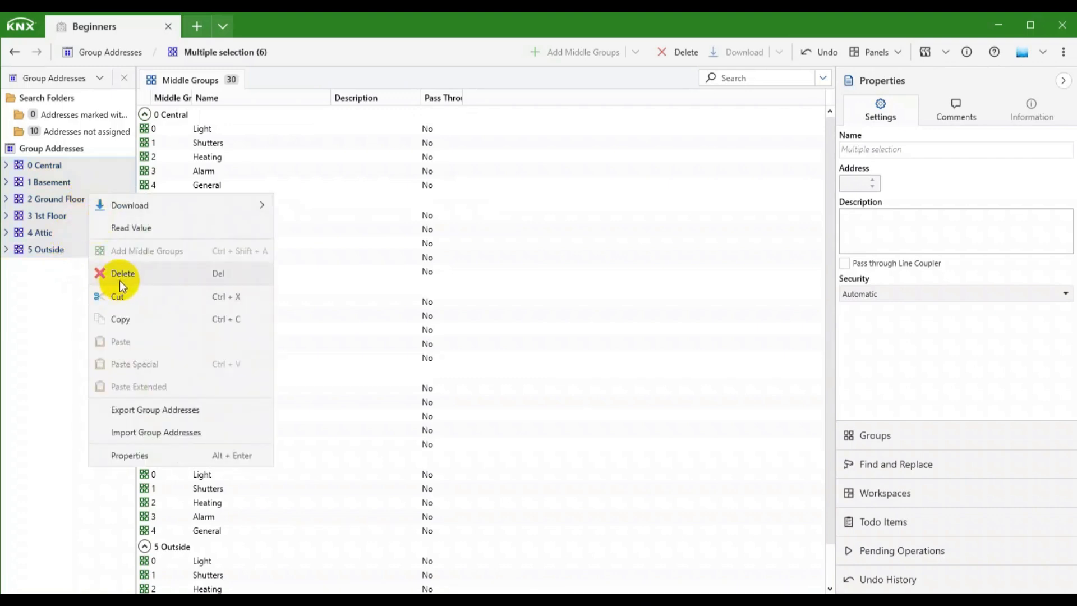
{"action": "left_click", "coordinate": [122, 273]}
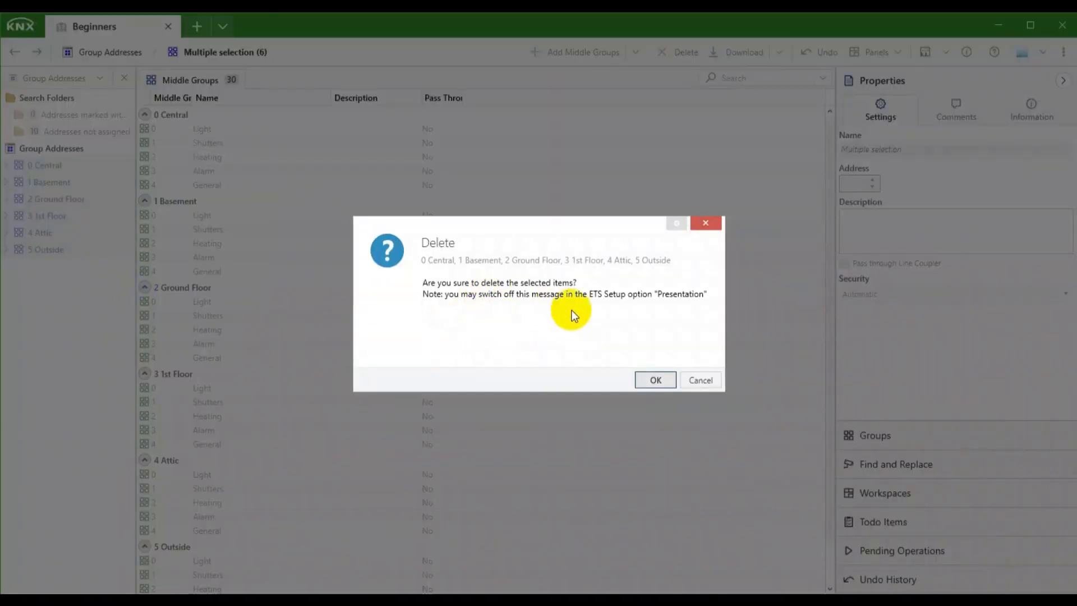
{"action": "left_click", "coordinate": [655, 379]}
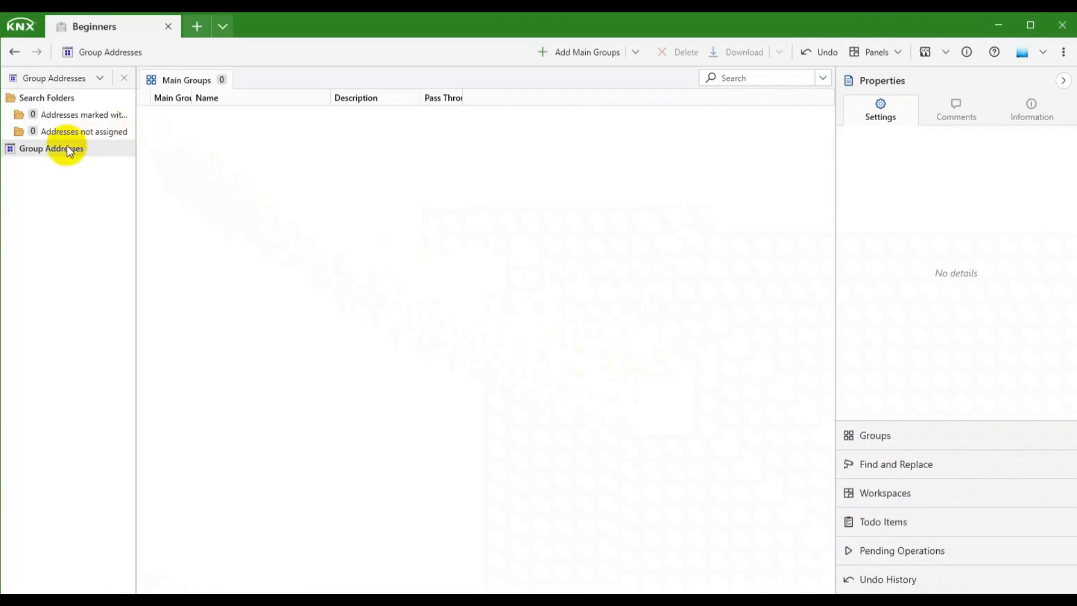
Step: Import the group address file from the root, accepting the security warning
{"action": "right_click", "coordinate": [51, 148]}
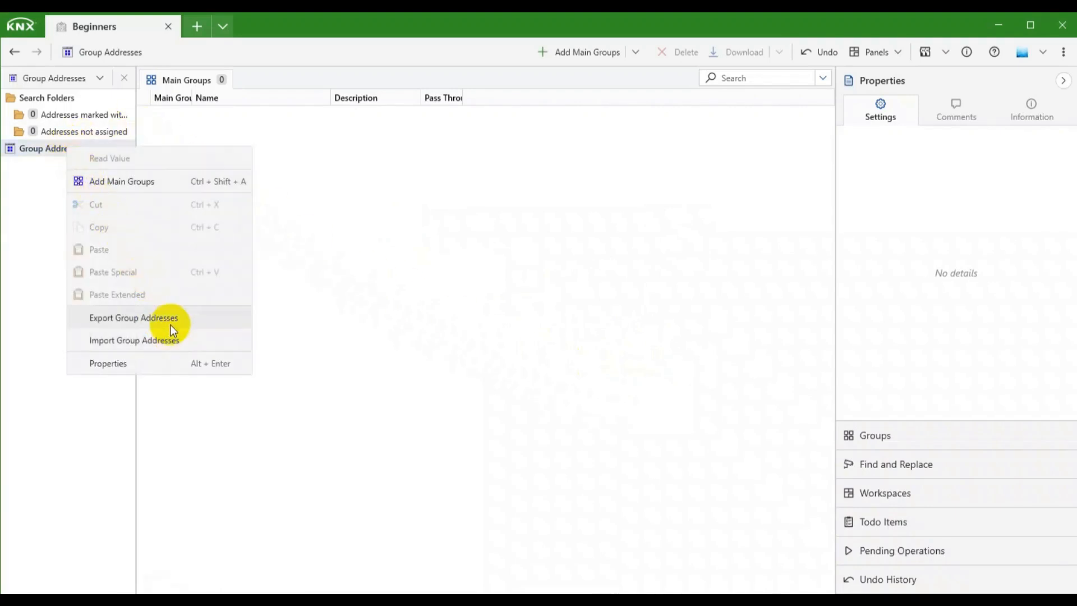
{"action": "left_click", "coordinate": [134, 340]}
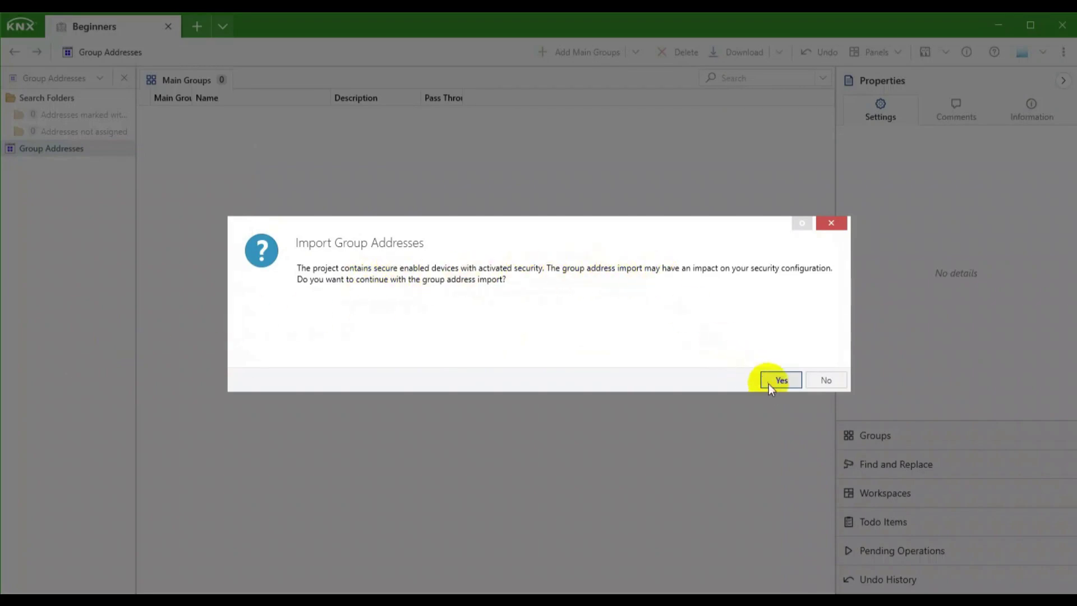
{"action": "left_click", "coordinate": [781, 381]}
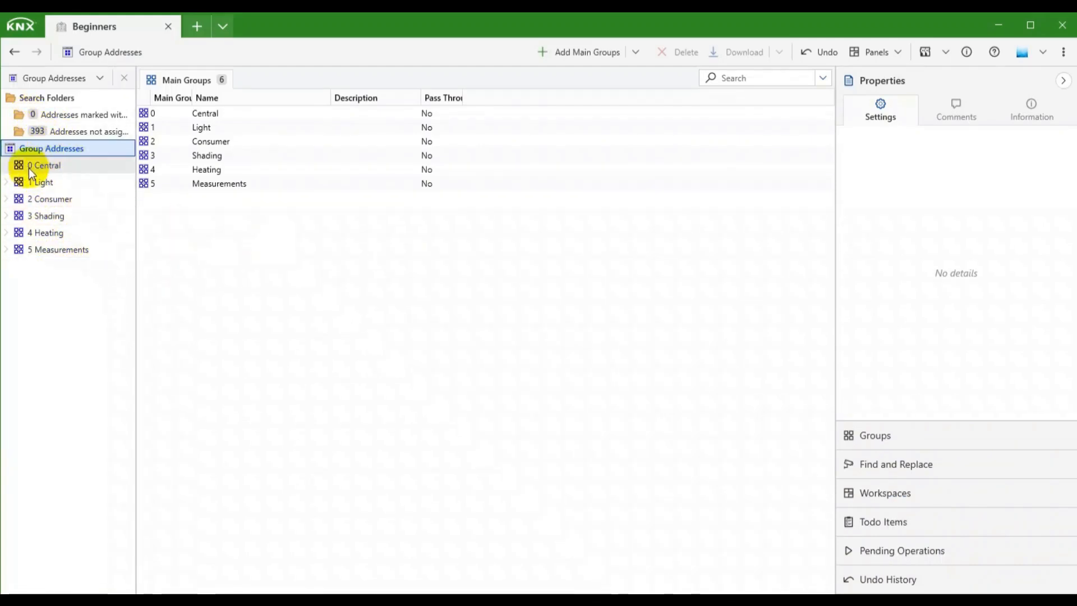
Step: Expand 1 Light, briefly browse 2 Consumer, and open 1/1 Switching's 32 addresses
{"action": "left_click", "coordinate": [41, 182]}
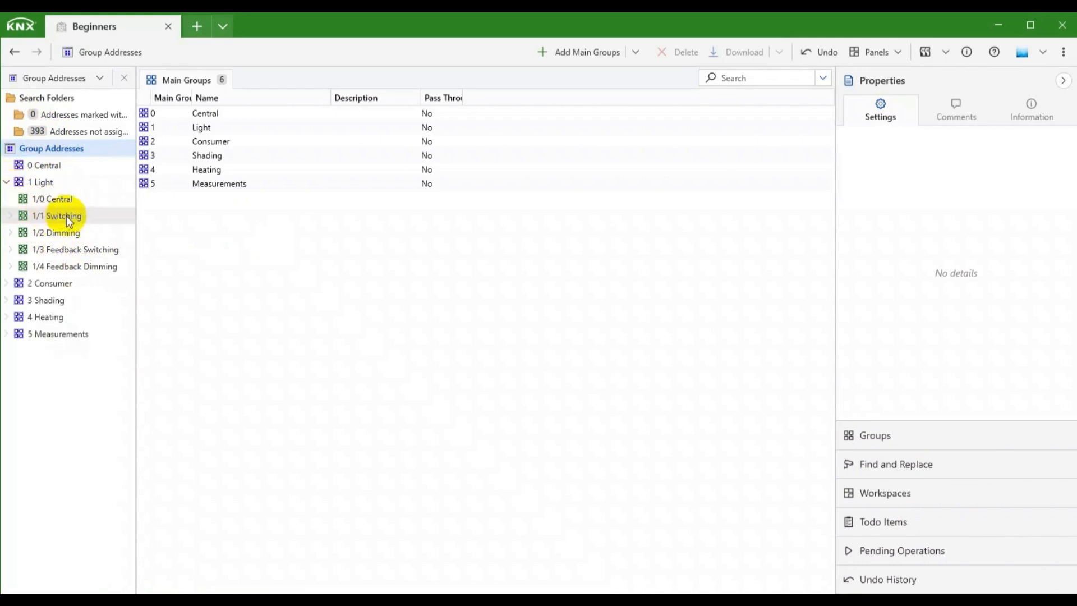
{"action": "left_click", "coordinate": [5, 283]}
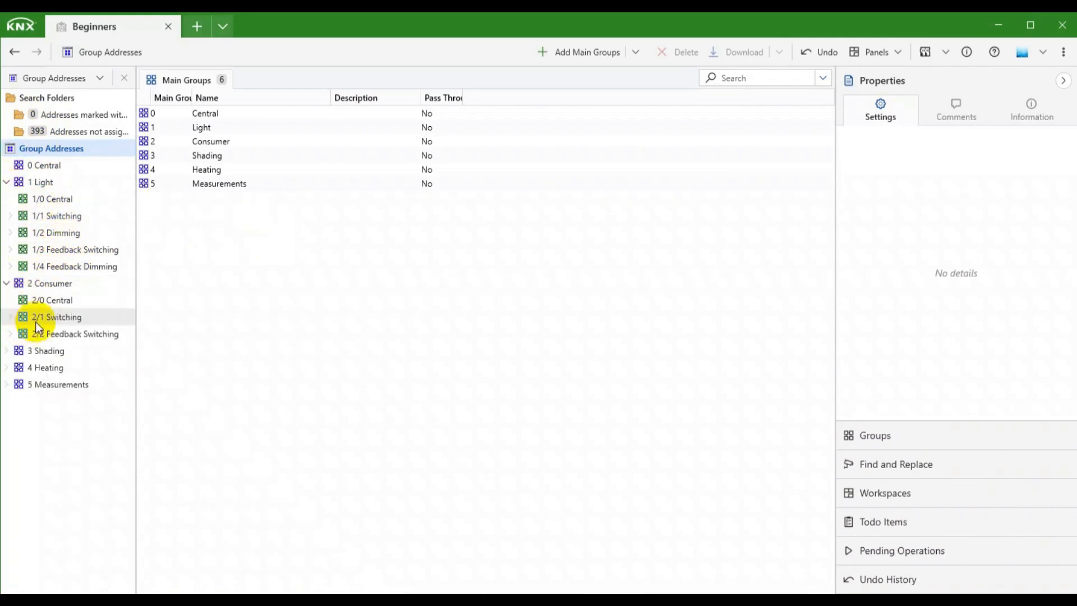
{"action": "left_click", "coordinate": [6, 350]}
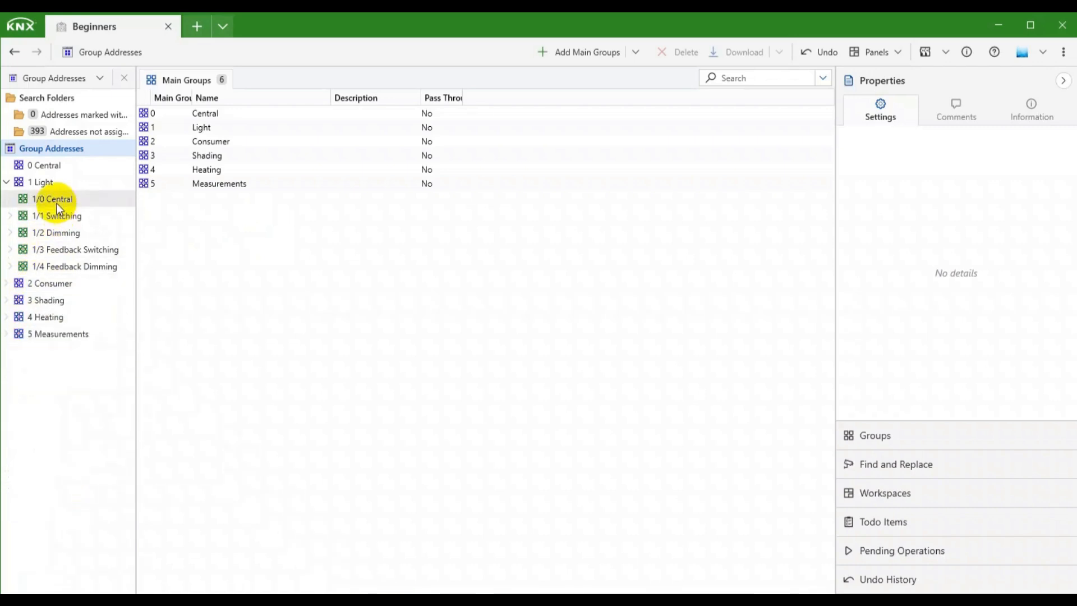
{"action": "left_click", "coordinate": [55, 215]}
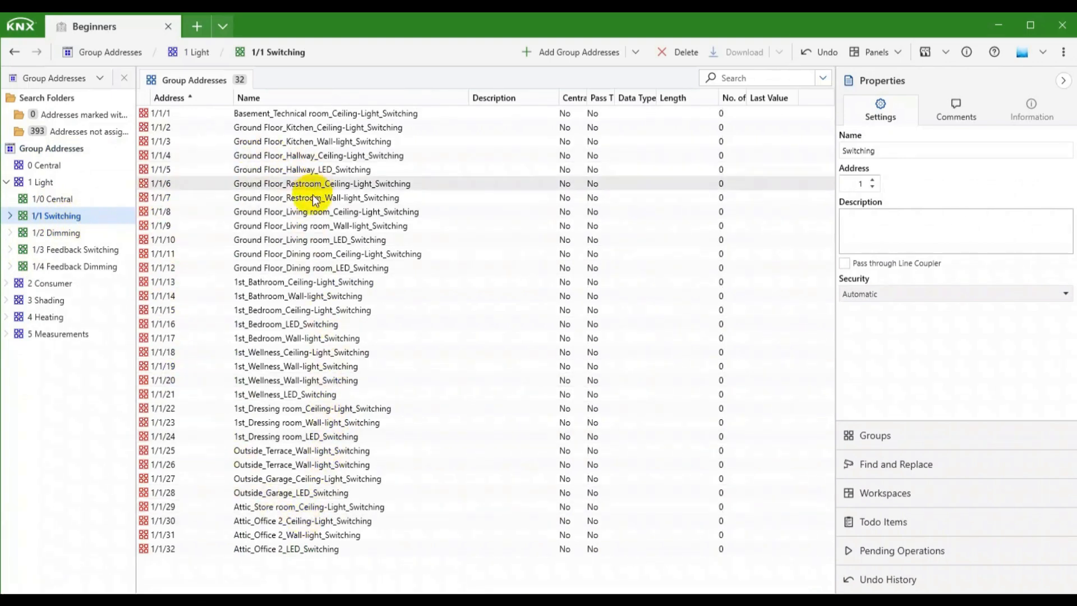
{"action": "left_click", "coordinate": [10, 220]}
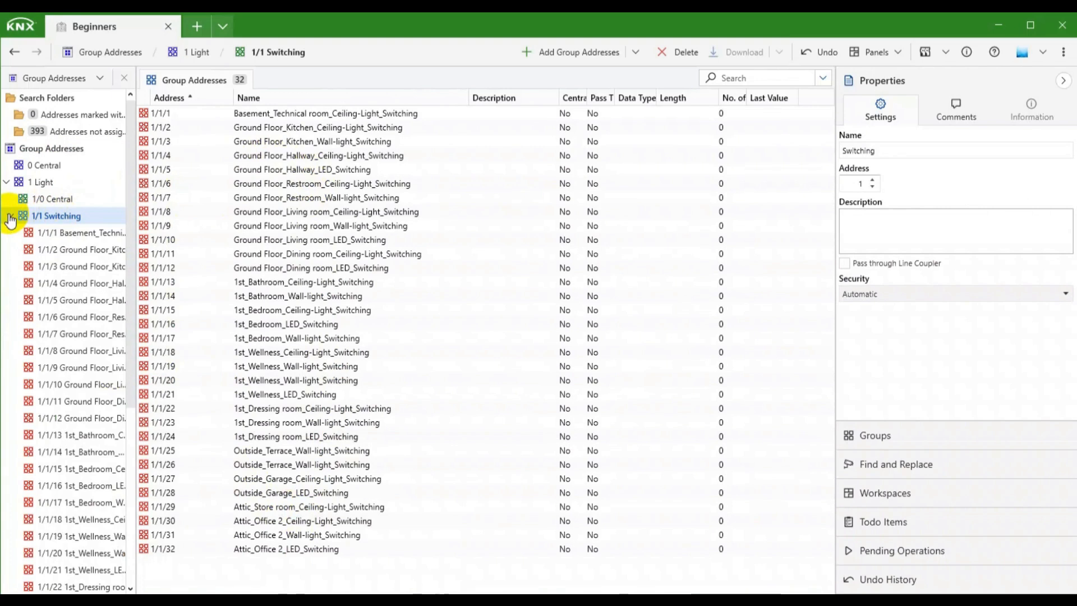
{"action": "left_click", "coordinate": [89, 131]}
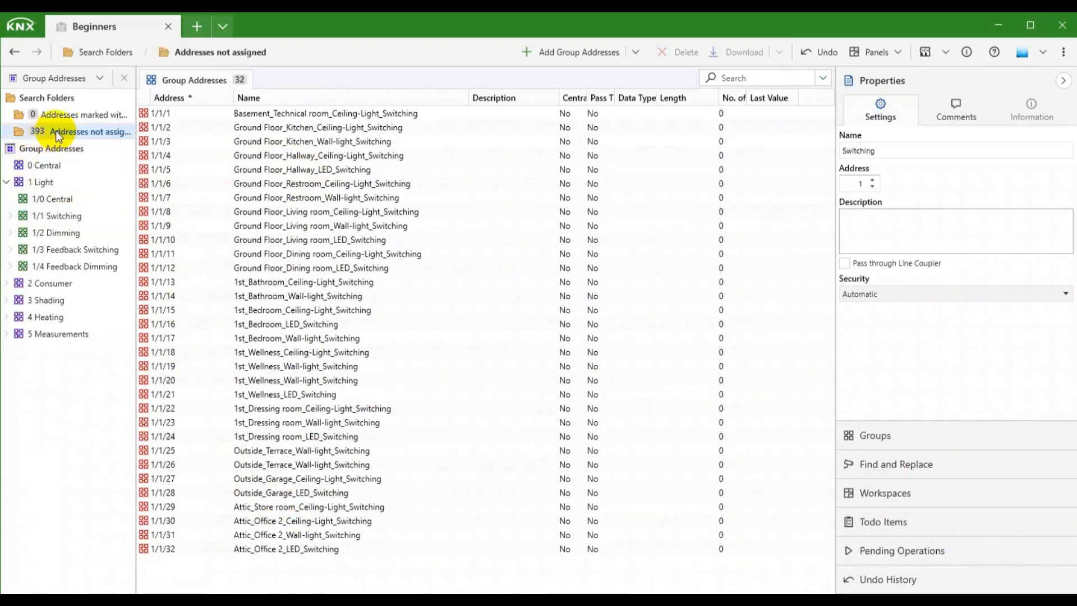
Step: List the 393 unassigned addresses, then open 5/1 Temperatures under 5 Measurements
{"action": "left_click", "coordinate": [89, 132]}
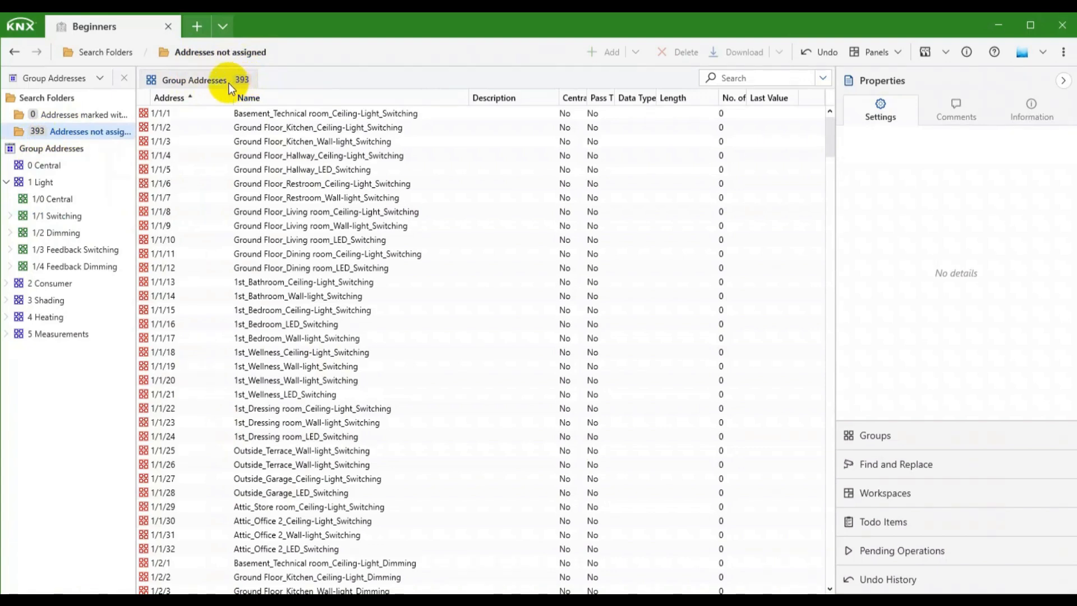
{"action": "mouse_move", "coordinate": [9, 339]}
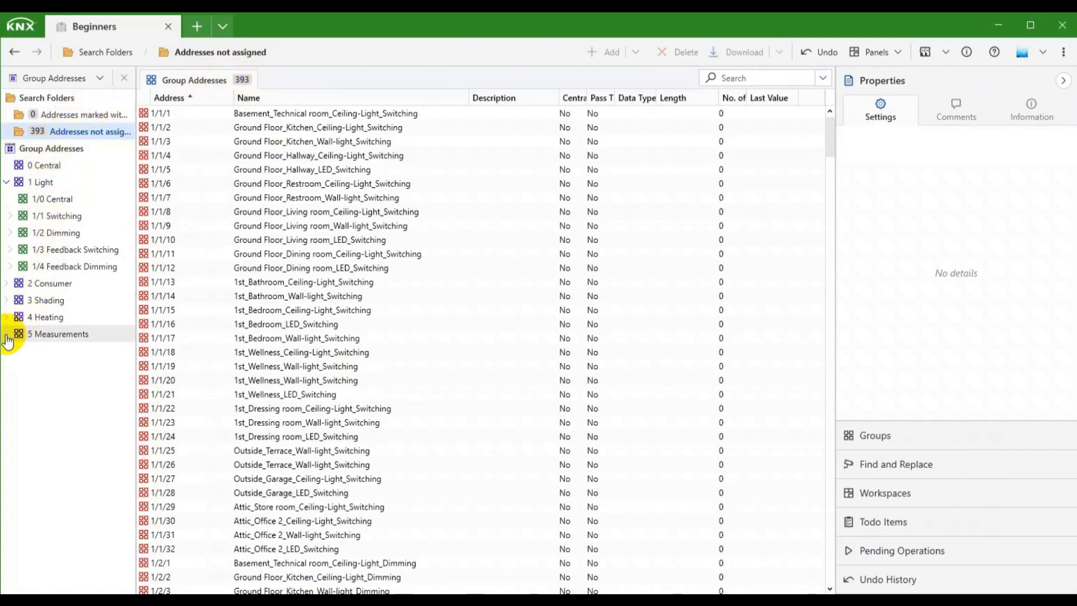
{"action": "left_click", "coordinate": [6, 333]}
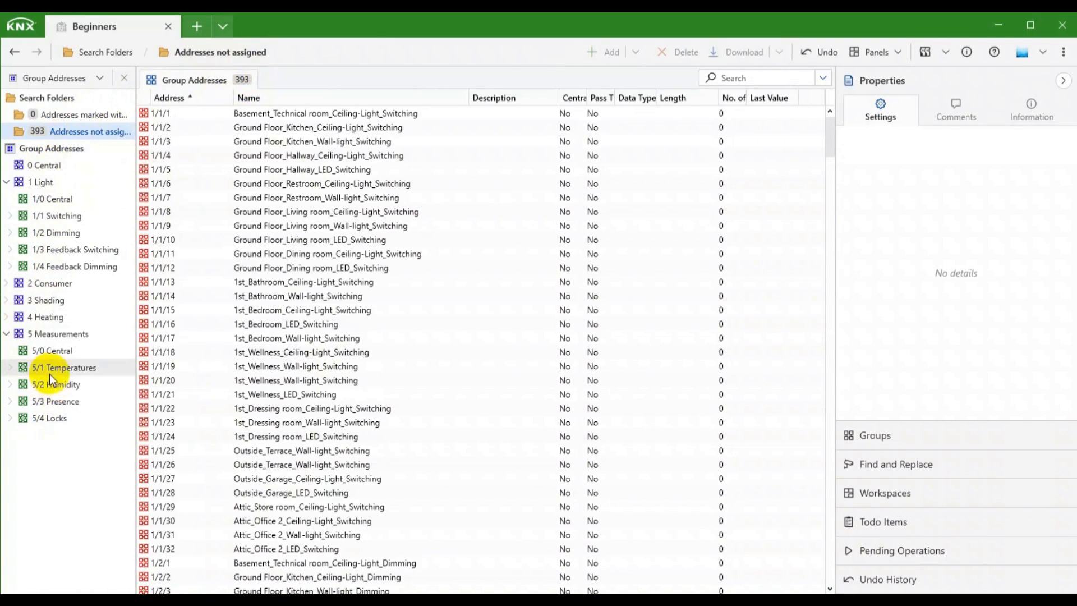
{"action": "left_click", "coordinate": [64, 367]}
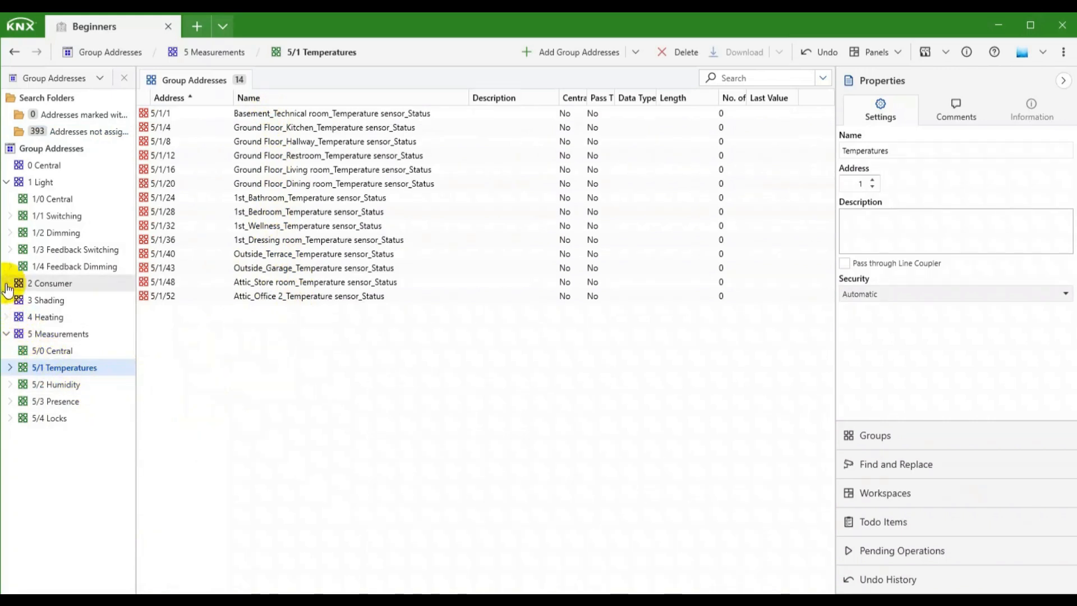
{"action": "mouse_move", "coordinate": [752, 77]}
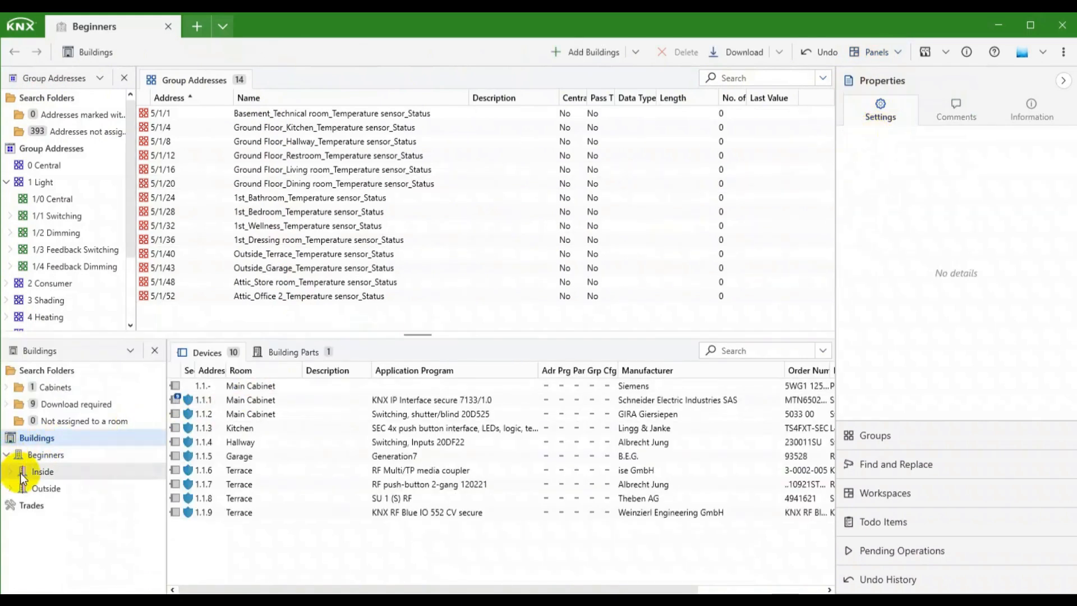
Step: Expand Inside to Kitchen push button 1.1.3 and show the group address tree beside it
{"action": "left_click", "coordinate": [21, 471]}
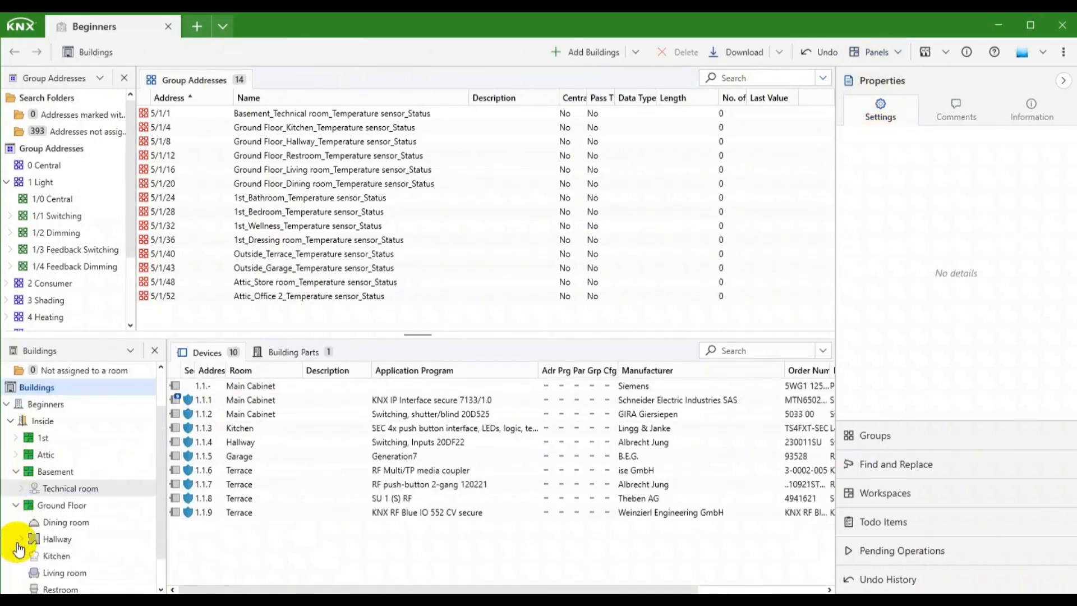
{"action": "left_click", "coordinate": [58, 556]}
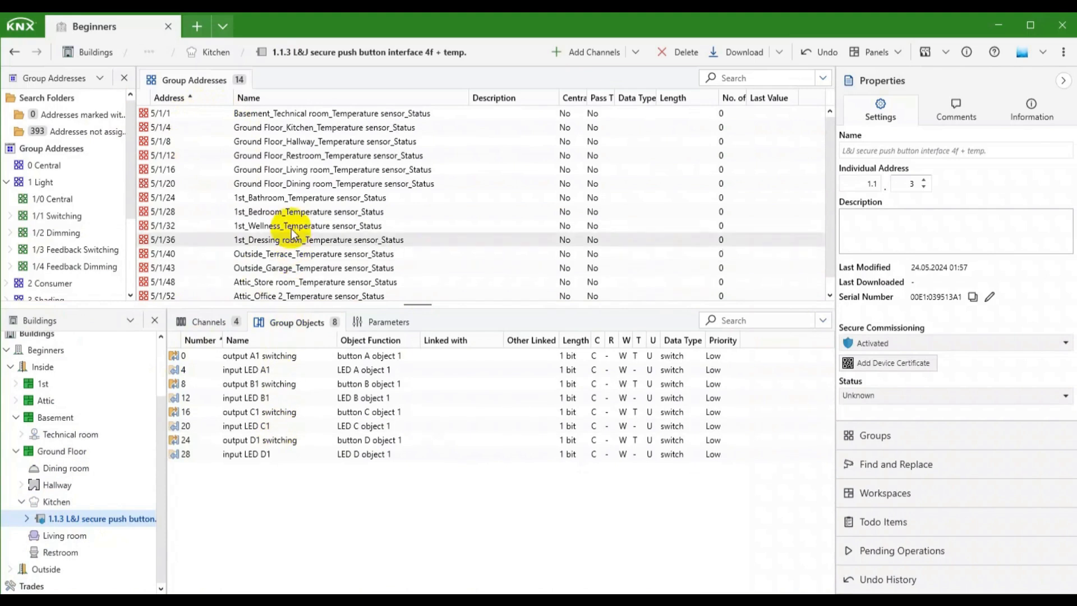
{"action": "left_click", "coordinate": [875, 435]}
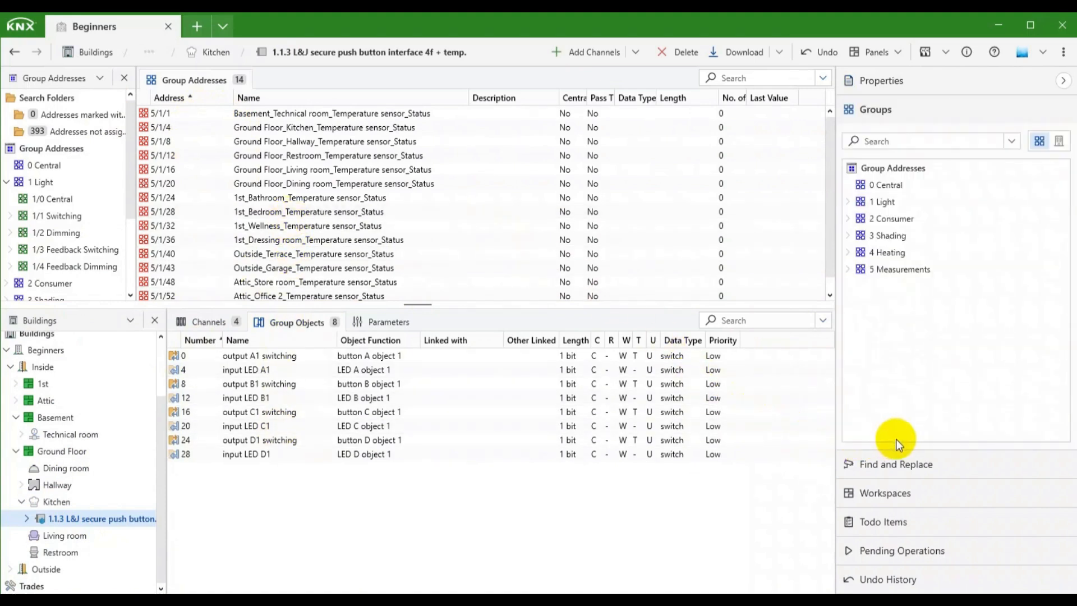